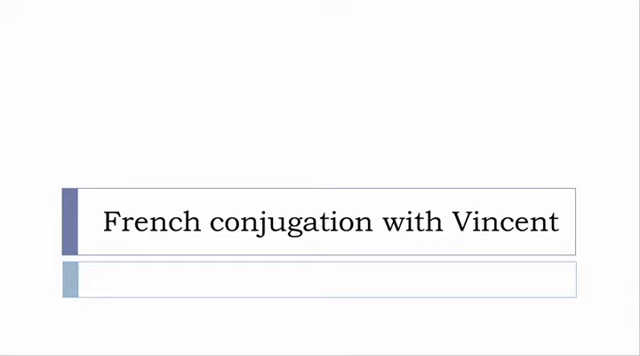
# Advance the slideshow from the 'French conjugation with Vincent' title to the 'Indicatif – Présent' slide.
pyautogui.press('right')
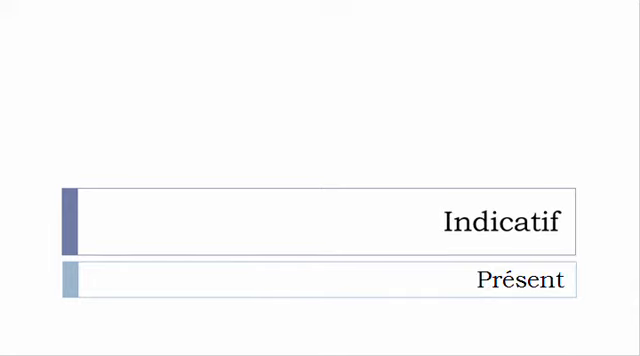